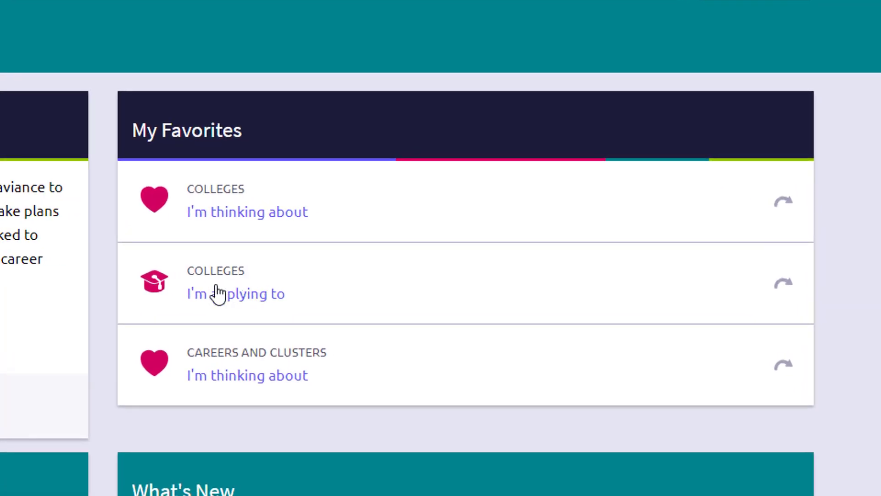
mouse_move(265, 290)
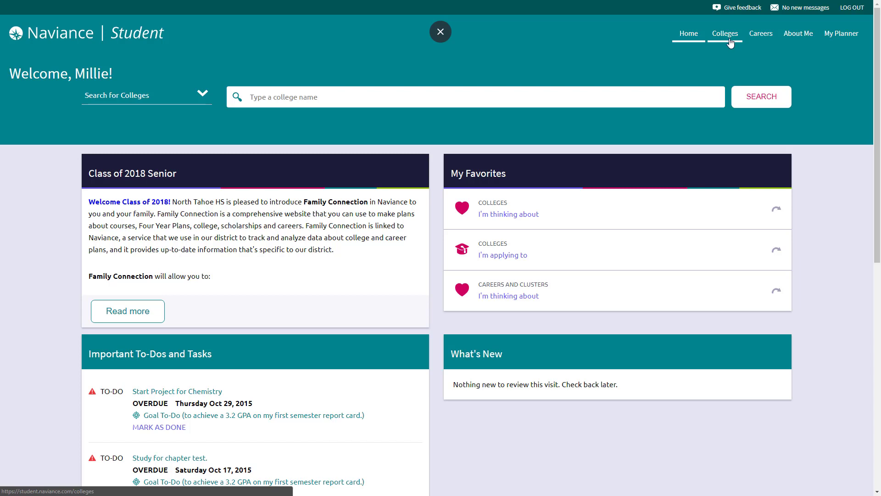
Step: Open the Colleges dropdown from the top navigation on the home page
click(725, 33)
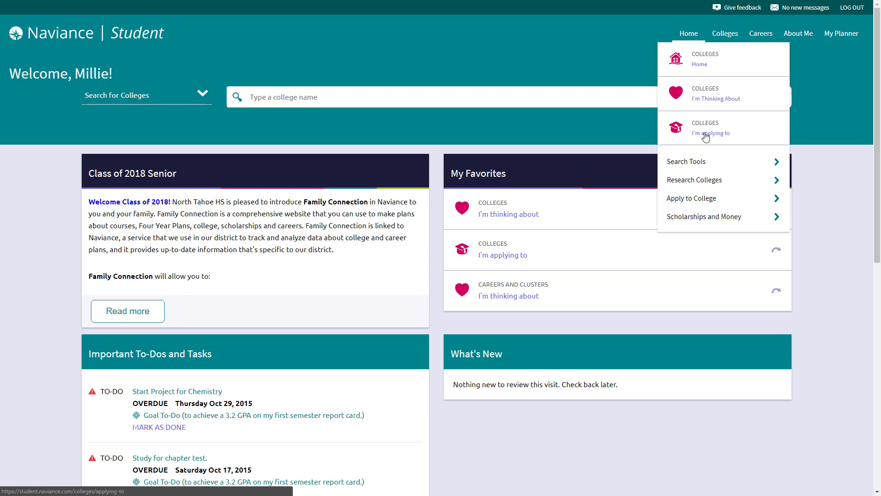
Step: Choose 'Colleges I'm applying to' from the Colleges menu
click(710, 133)
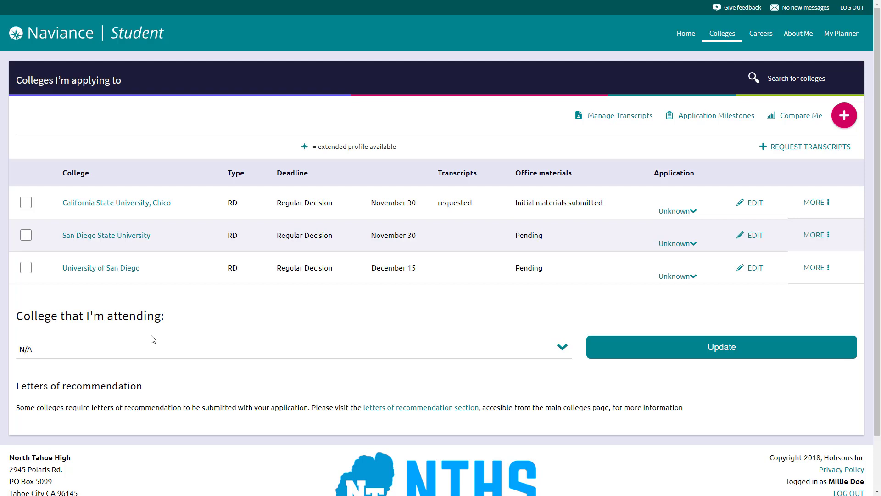
mouse_move(374, 238)
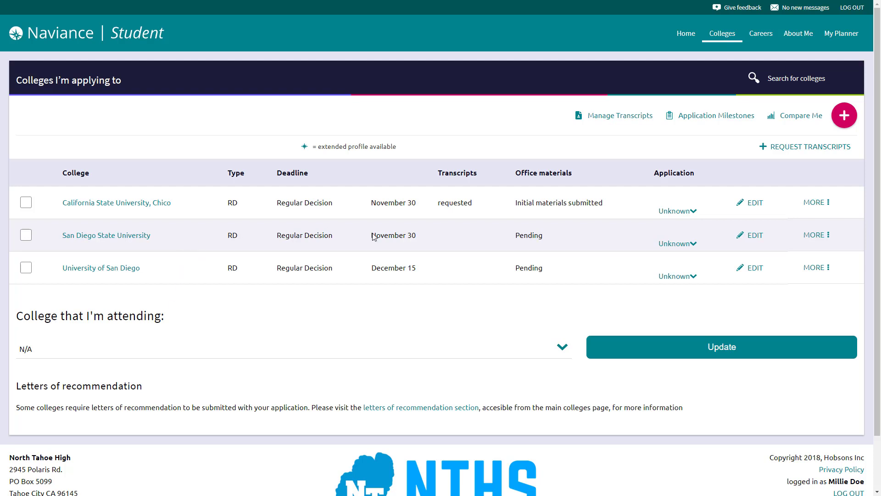
mouse_move(376, 236)
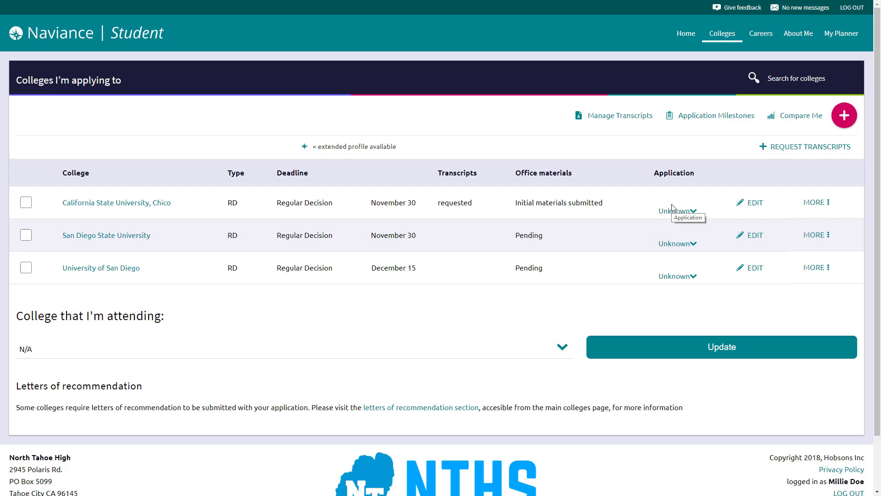
mouse_move(680, 246)
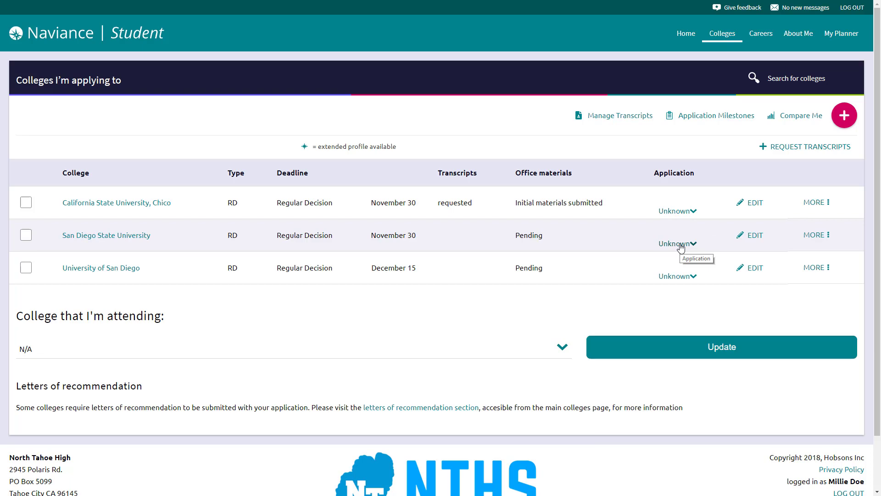
Step: Edit San Diego State University (CA) and tick 'I've submitted my application'
click(678, 244)
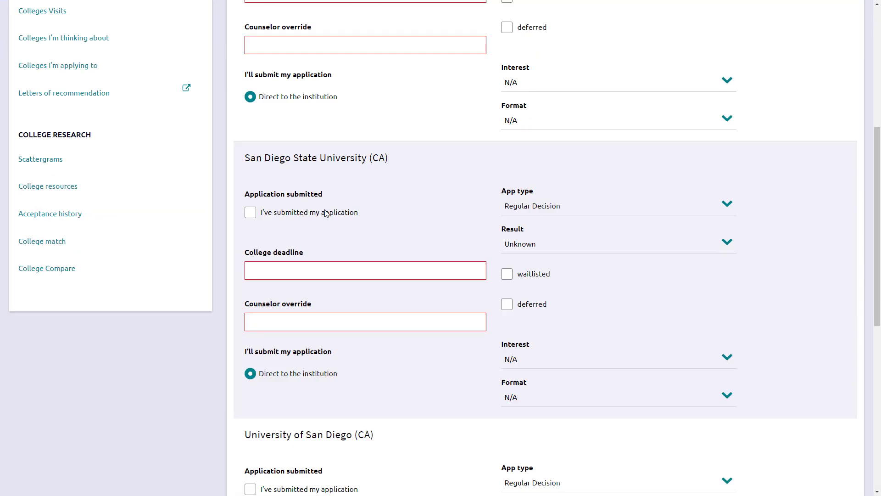
scroll(down, 3)
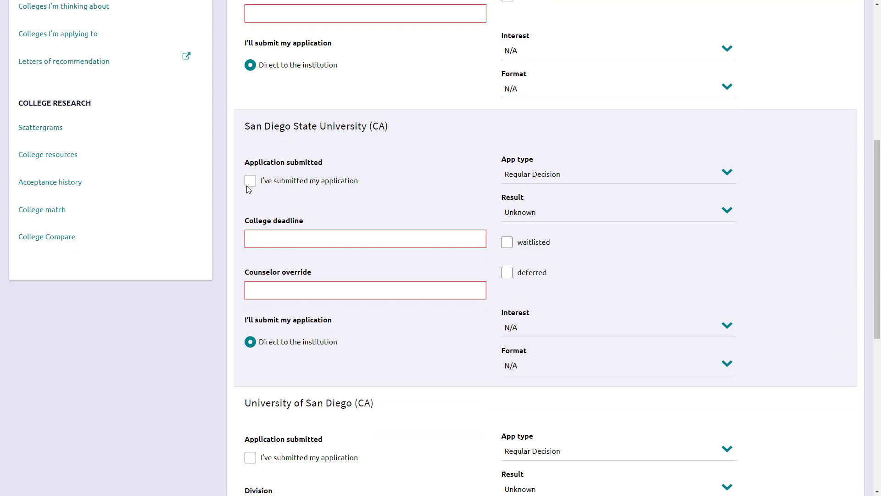
click(250, 180)
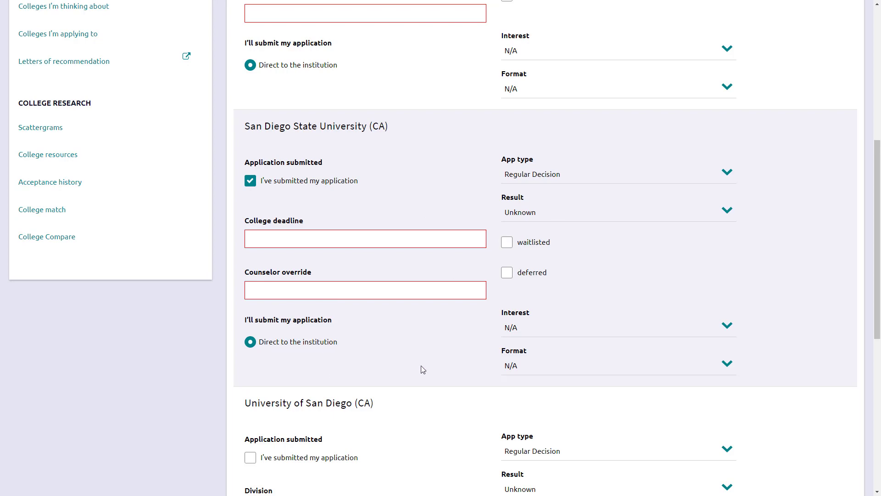
scroll(down, 3)
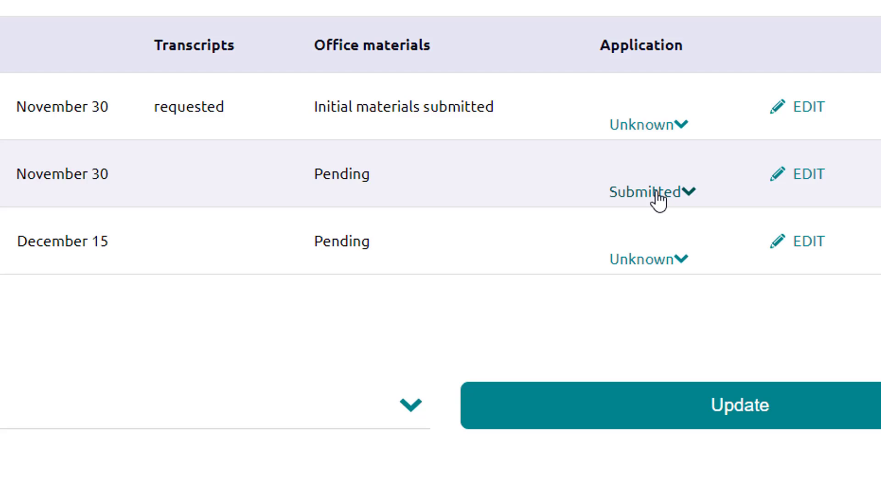
click(651, 191)
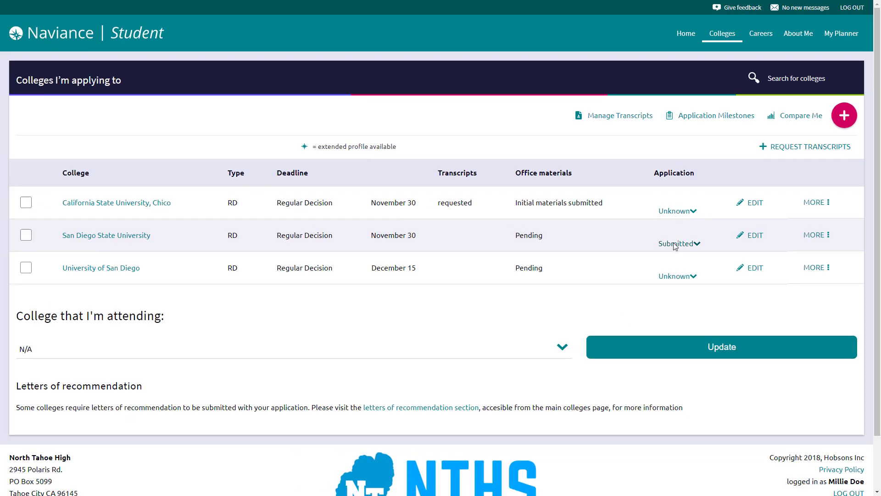
click(678, 276)
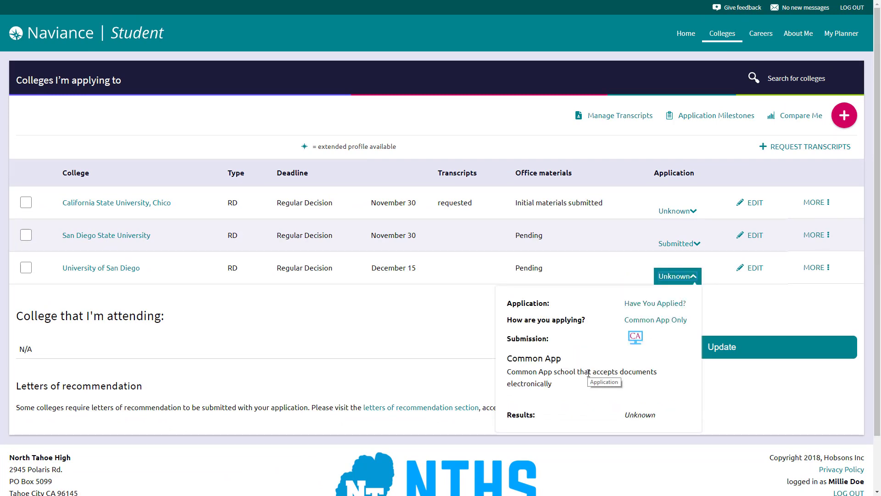
mouse_move(639, 330)
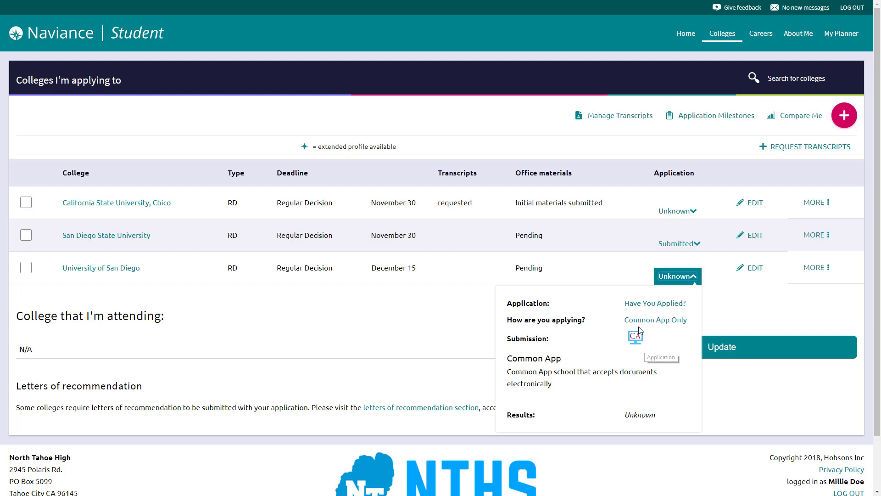
mouse_move(630, 378)
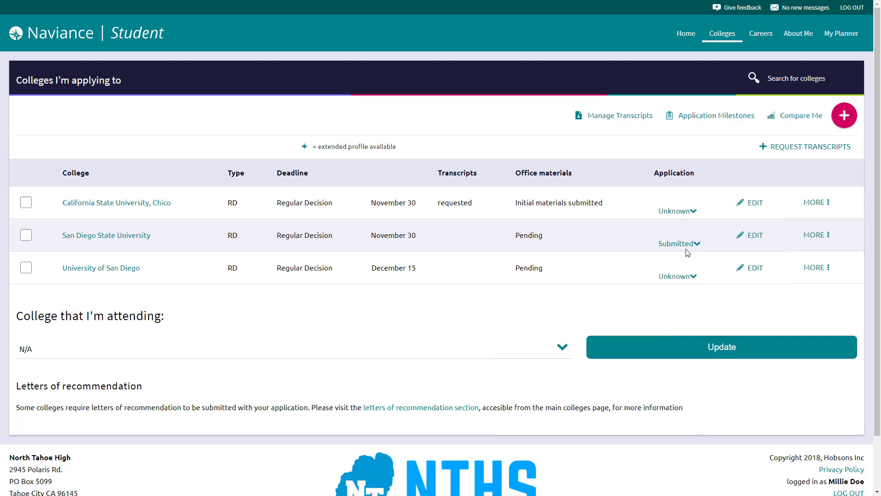
click(679, 243)
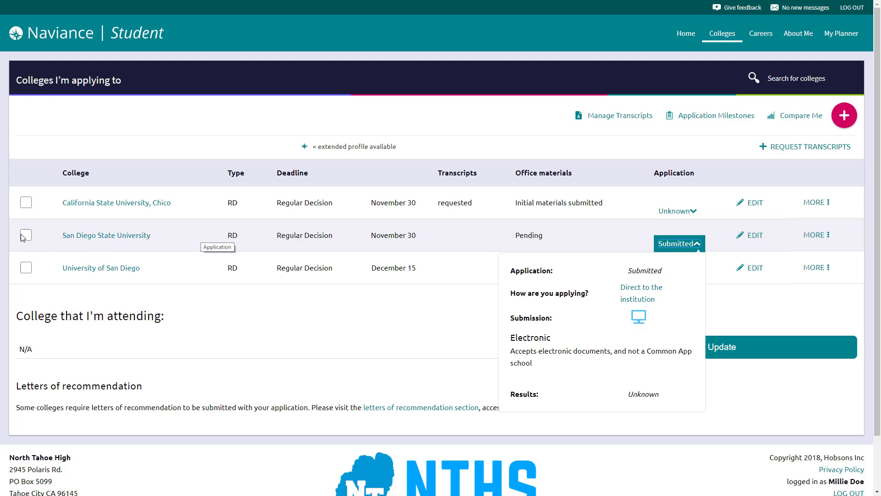
Step: Select San Diego State University and start a transcript request for it
click(25, 235)
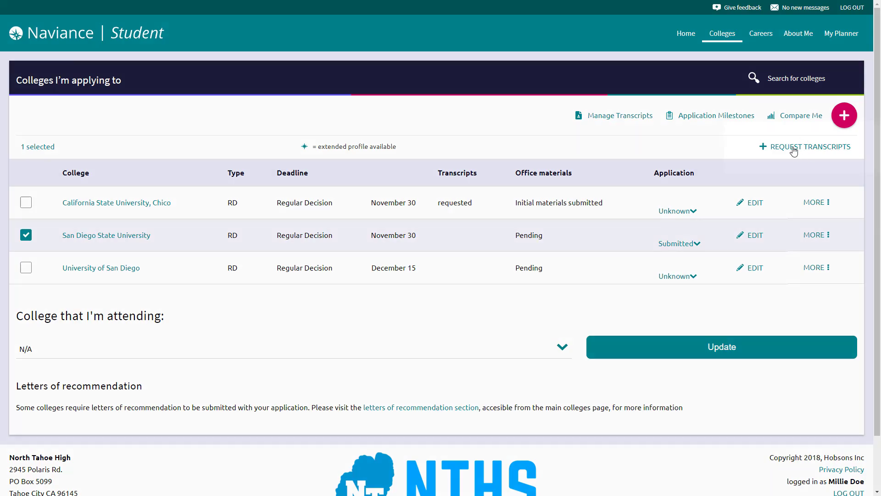
click(843, 115)
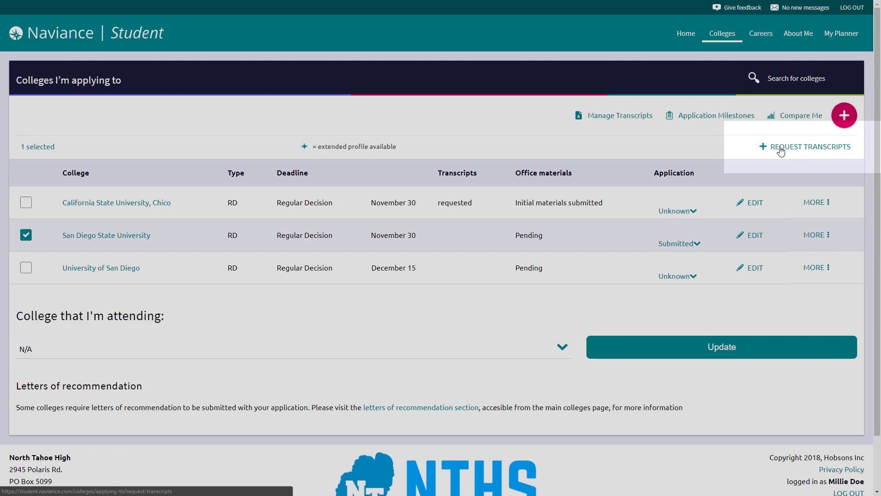
click(810, 147)
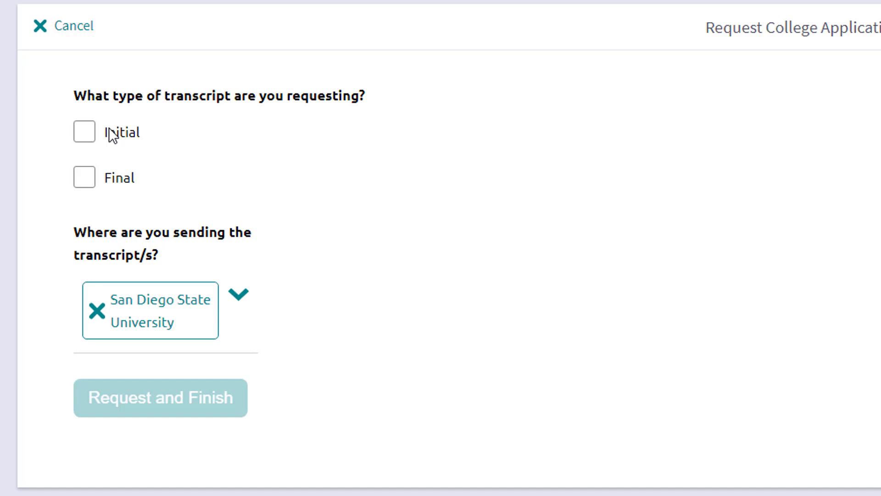
Step: Request an Initial transcript for San Diego State University
click(84, 131)
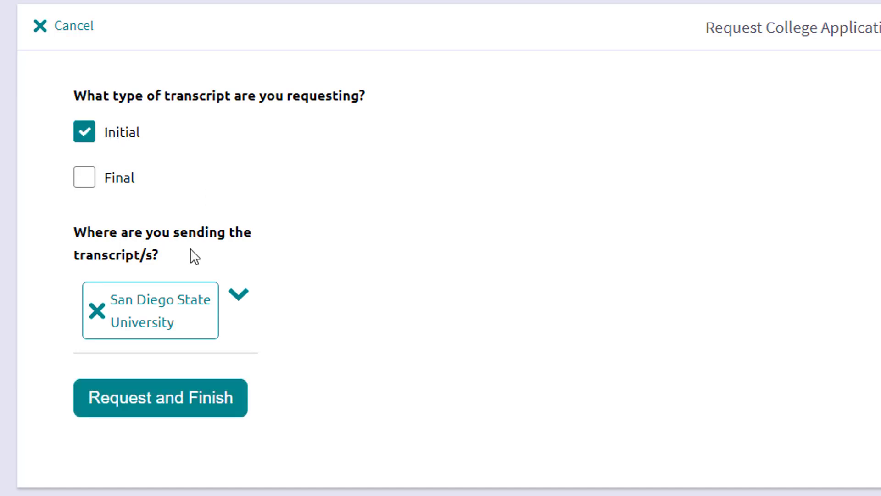
mouse_move(163, 334)
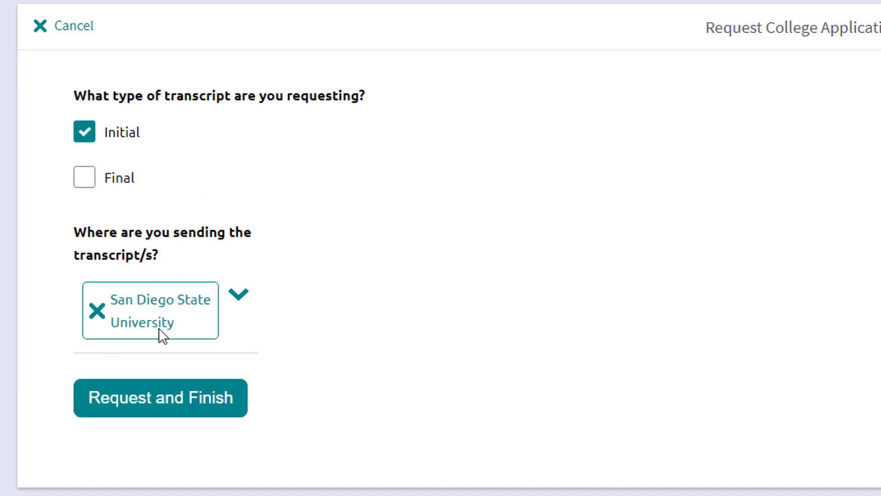
mouse_move(112, 346)
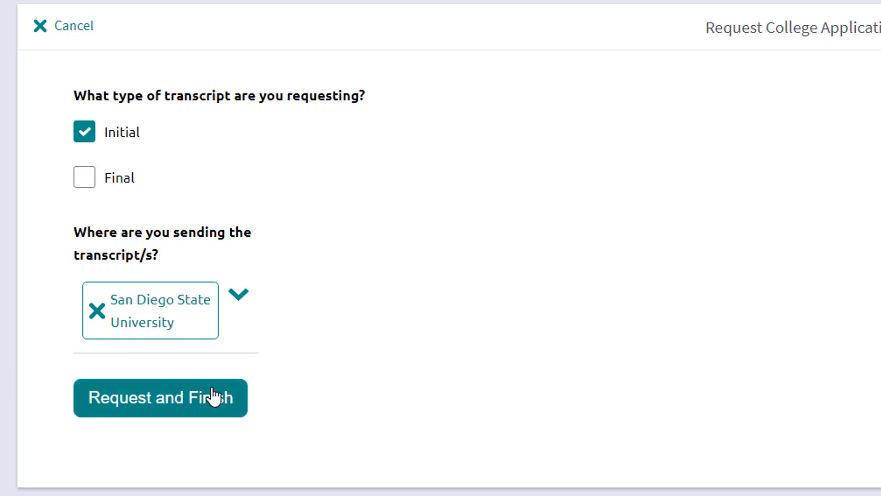
click(160, 398)
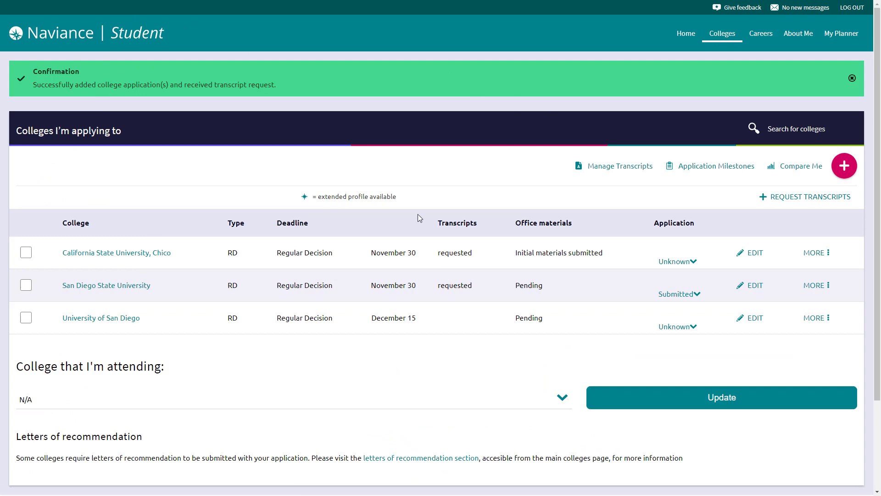
click(852, 78)
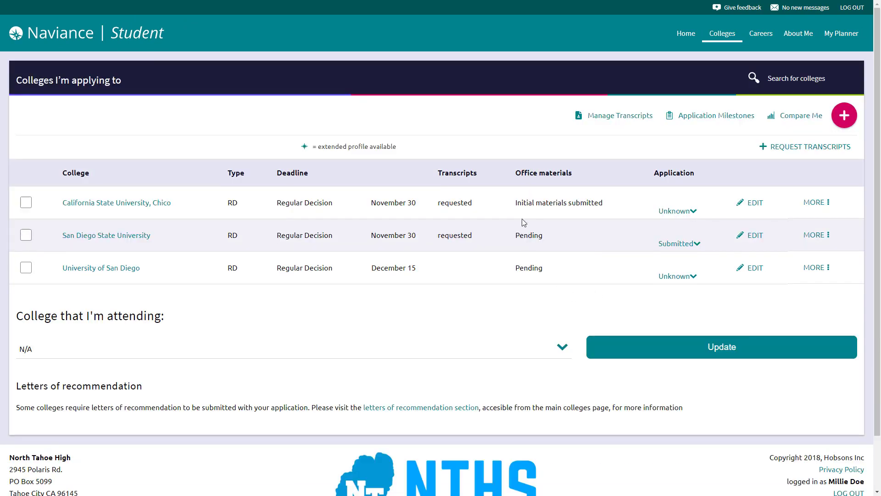
mouse_move(523, 259)
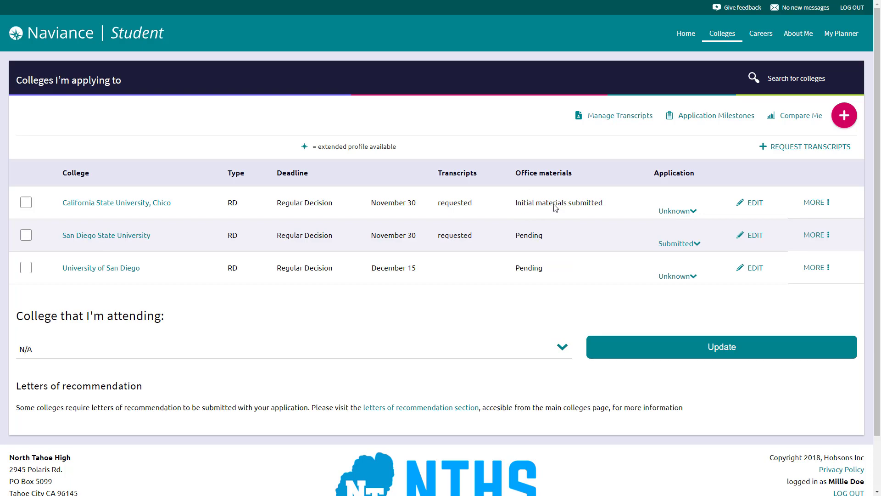
mouse_move(567, 202)
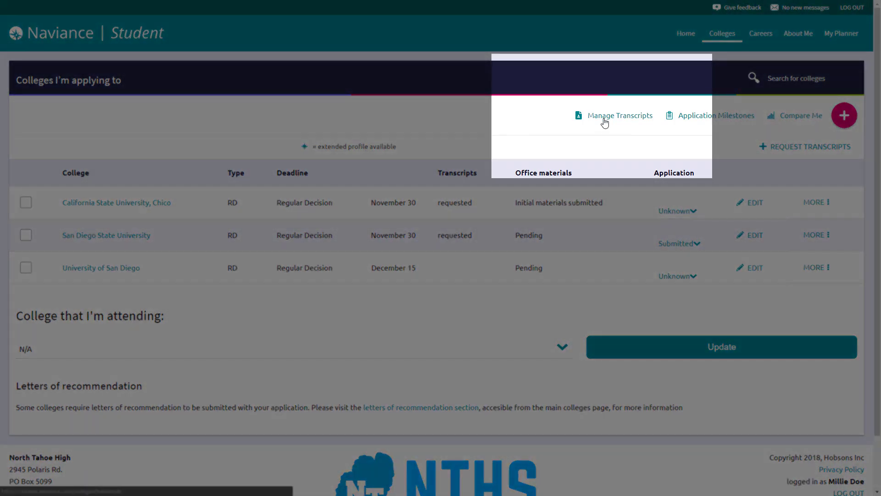
click(620, 115)
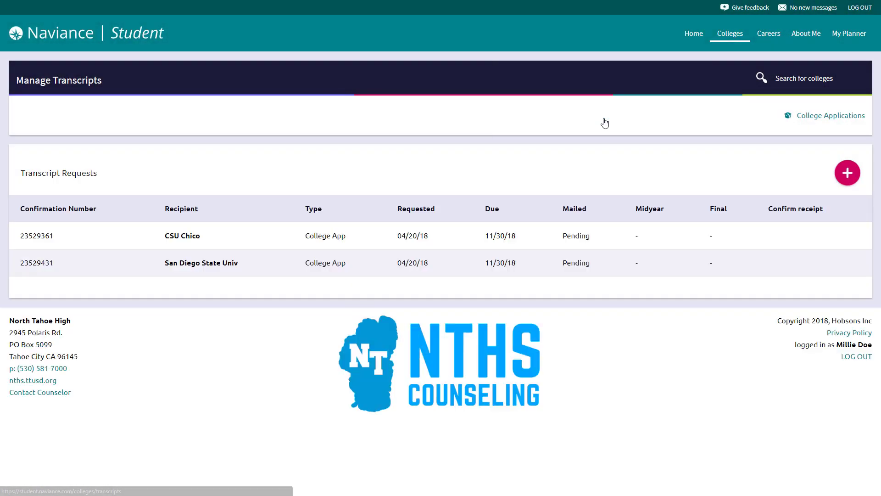
mouse_move(230, 238)
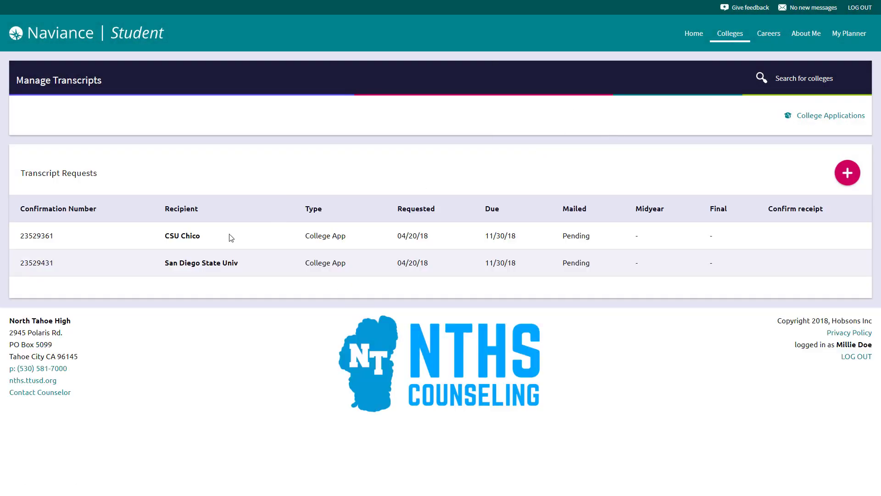
mouse_move(46, 246)
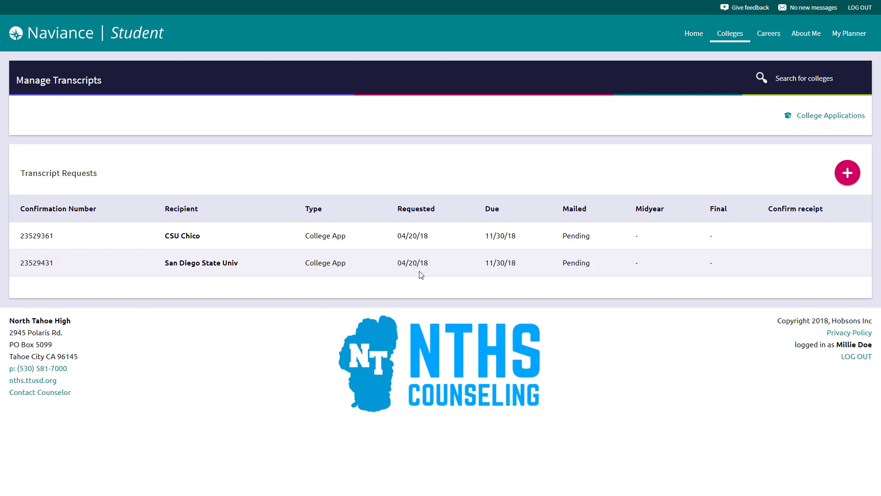
mouse_move(584, 230)
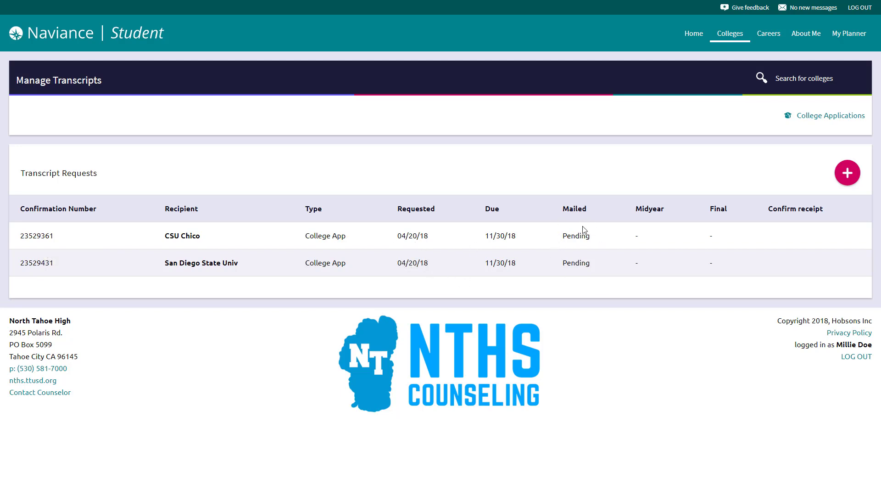
mouse_move(584, 259)
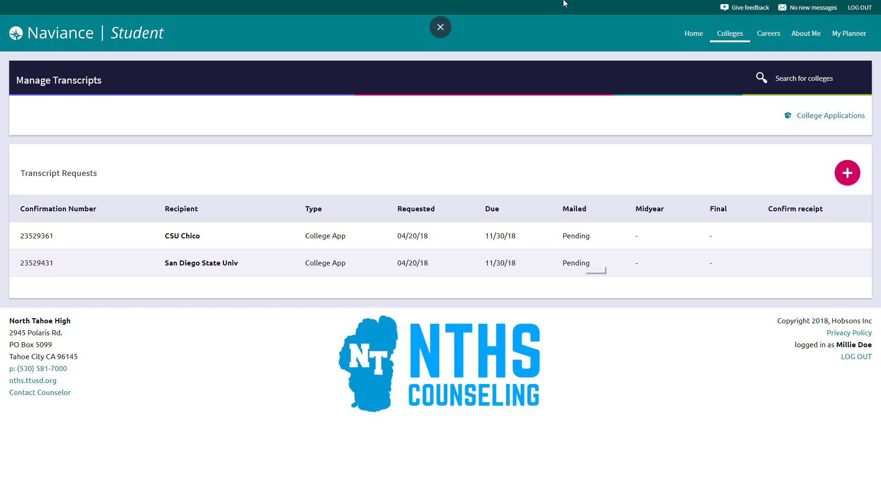
Step: Search 'east bay' in college lookup and save California State University, East Bay
click(688, 33)
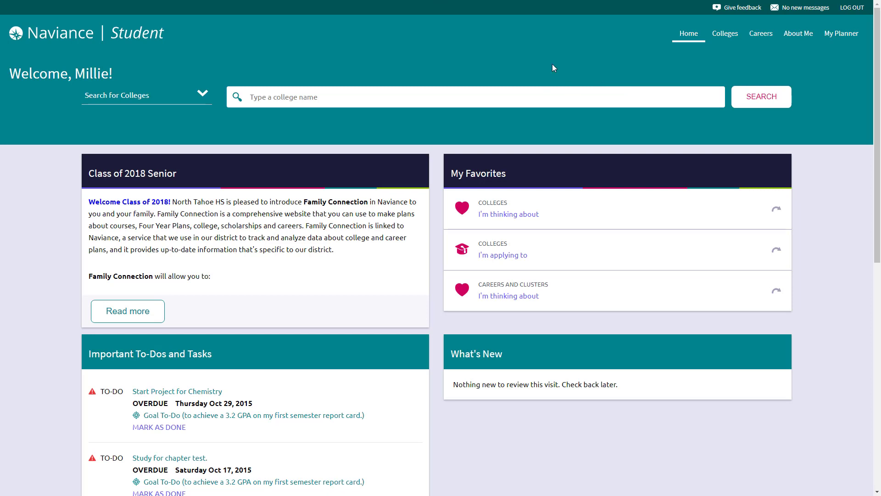
mouse_move(496, 141)
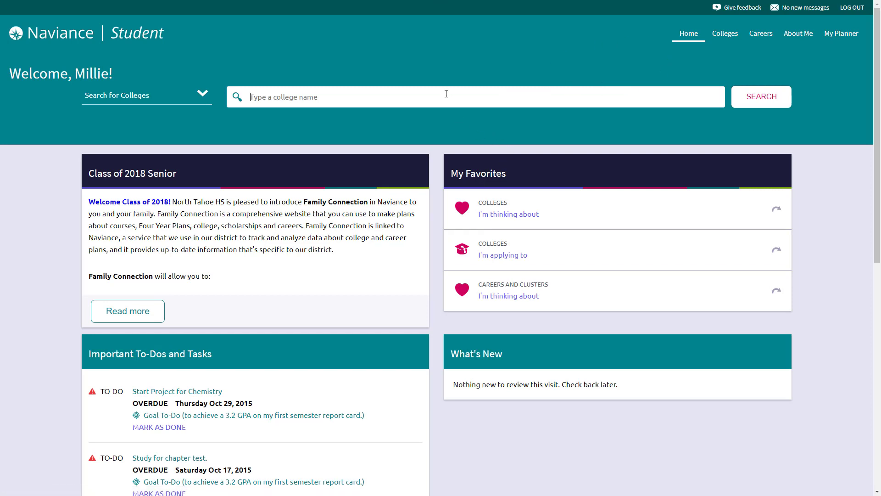
text(east be)
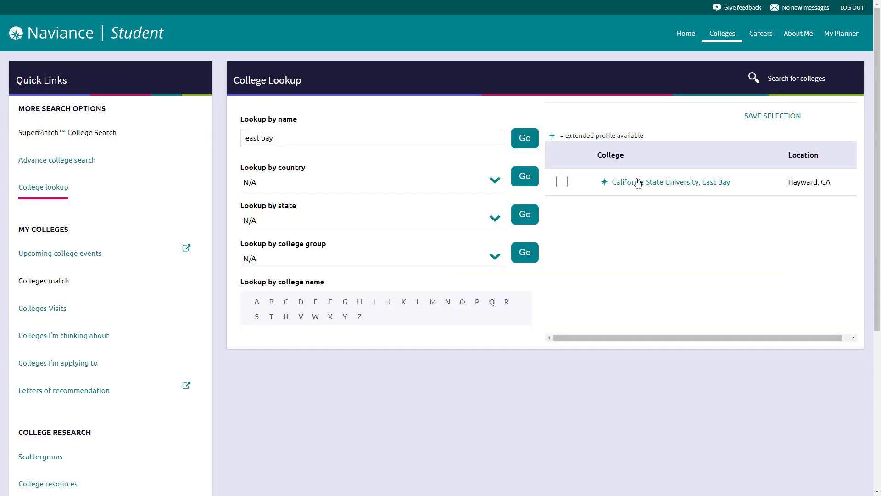
mouse_move(562, 186)
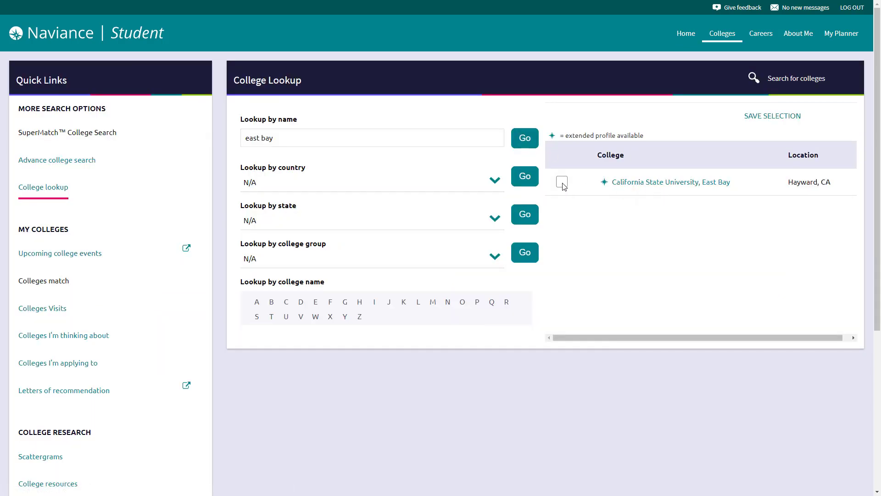
click(562, 182)
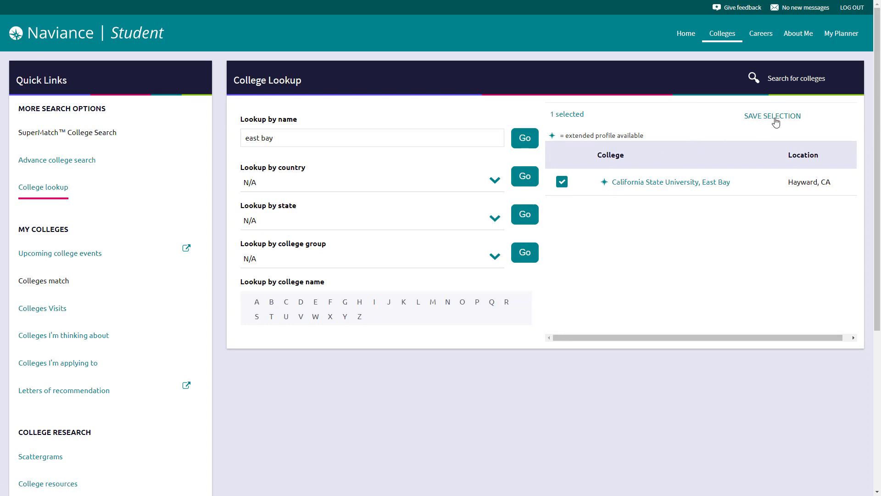
click(772, 116)
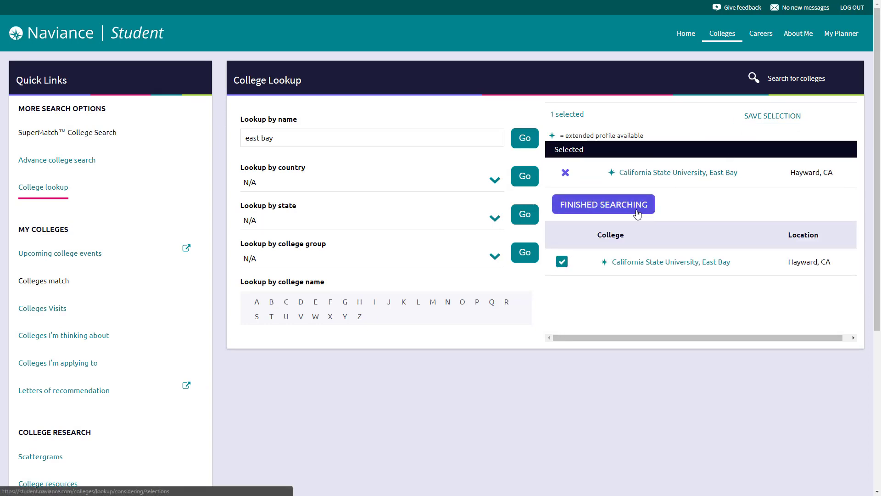
click(603, 204)
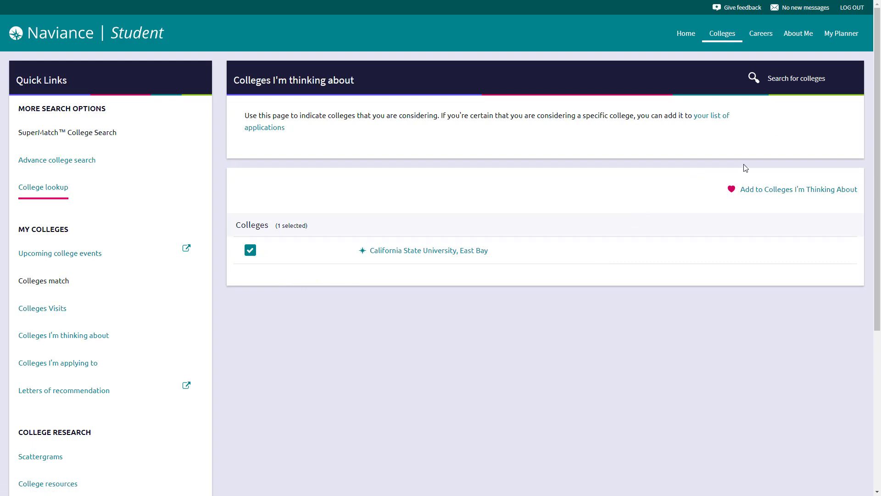
mouse_move(790, 186)
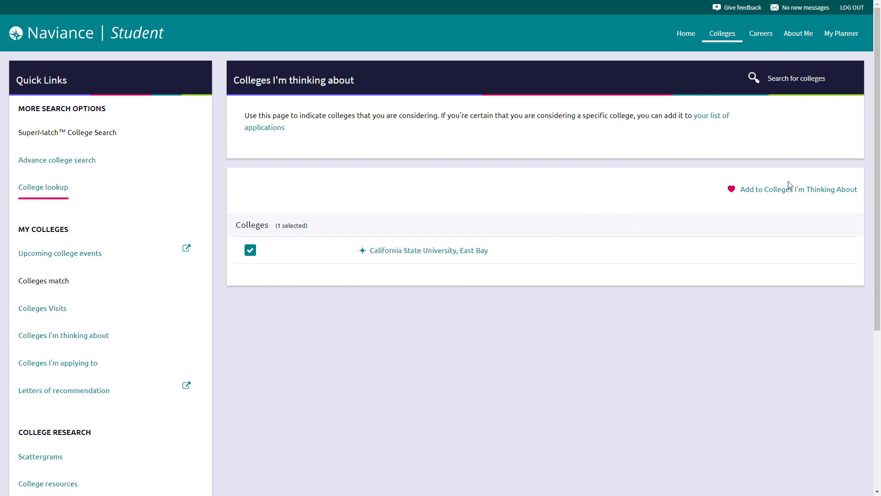
Step: Add CSU East Bay to colleges I'm thinking about and move it to applications
click(798, 189)
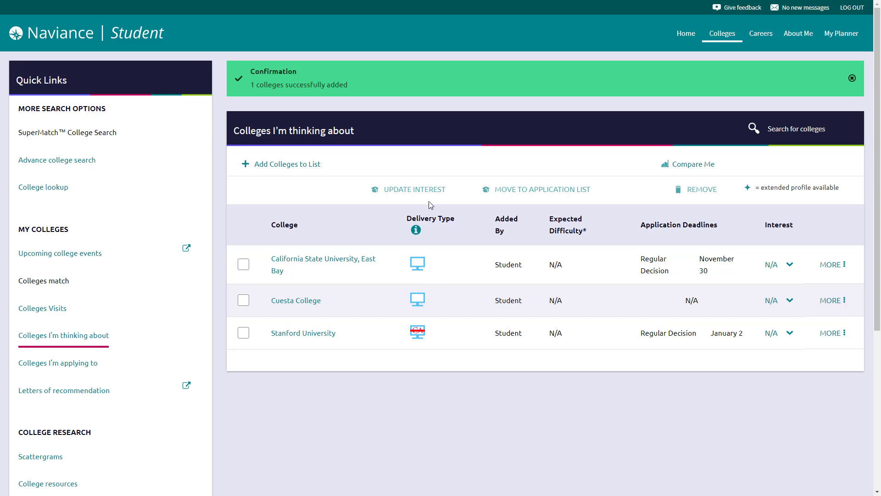
mouse_move(269, 264)
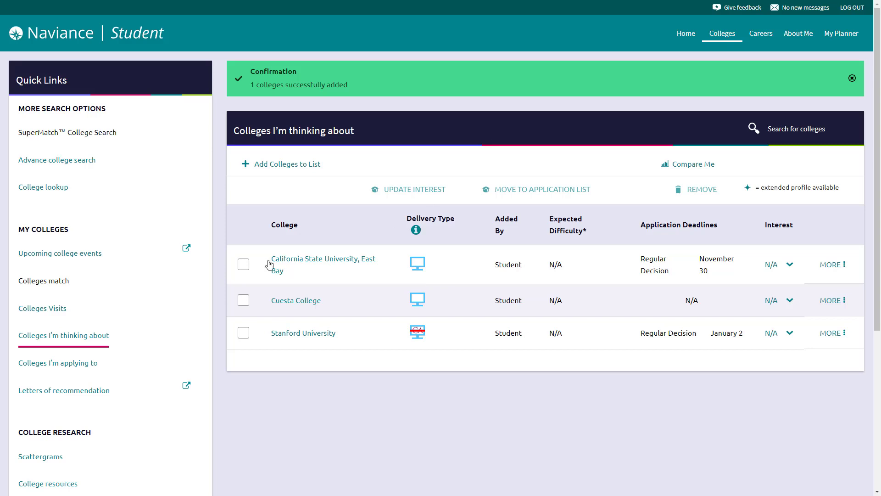
click(852, 78)
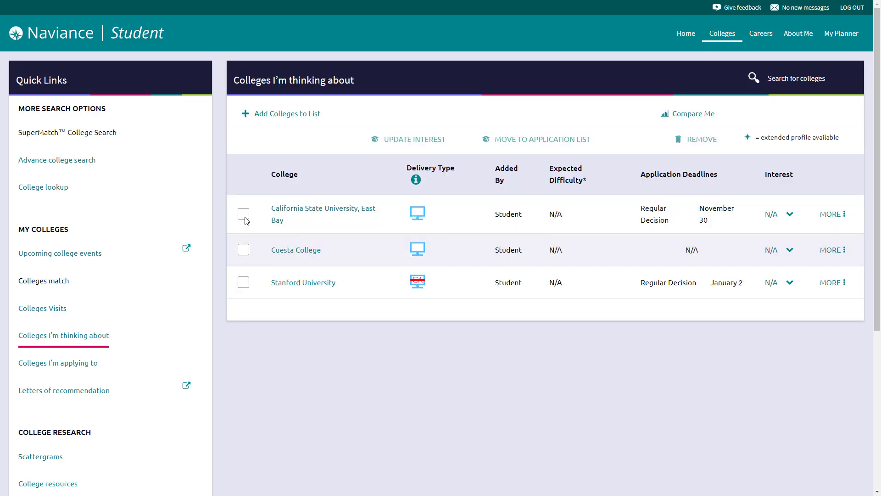
click(244, 214)
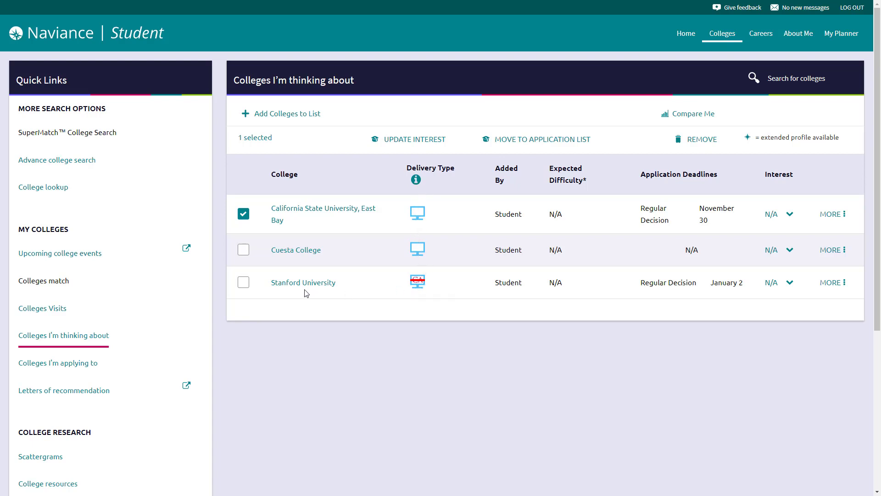
mouse_move(419, 288)
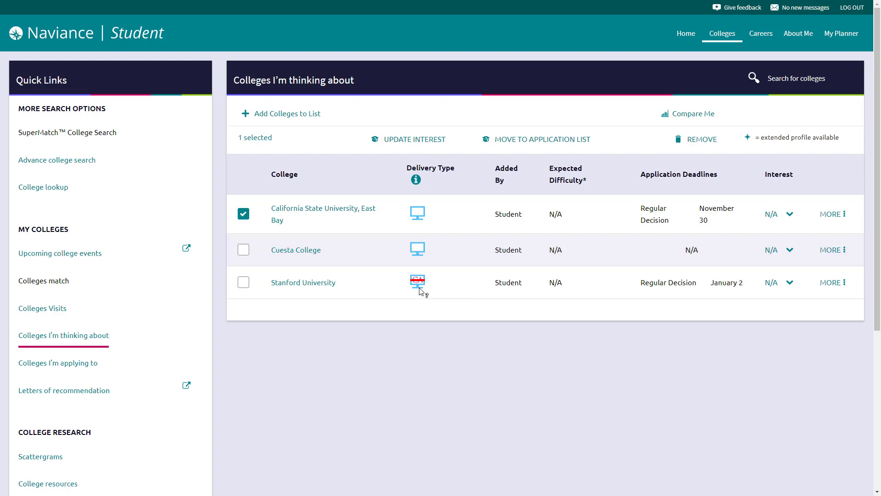
mouse_move(417, 283)
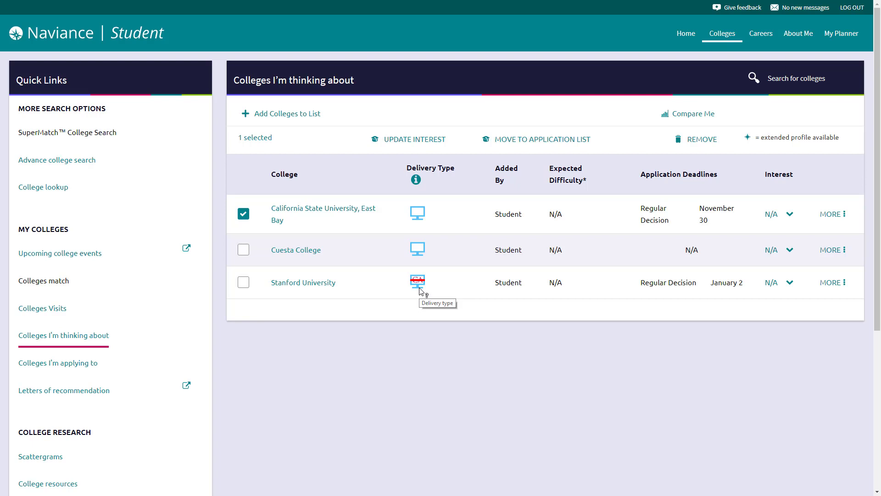
mouse_move(446, 232)
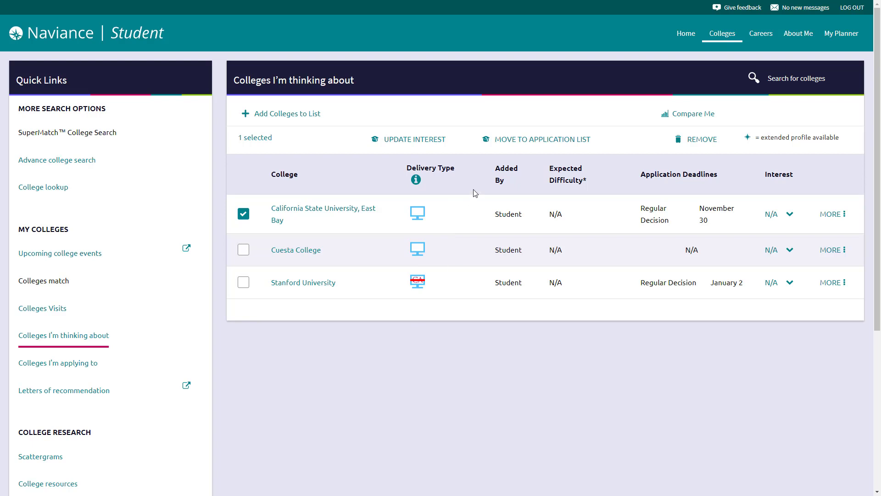
click(543, 139)
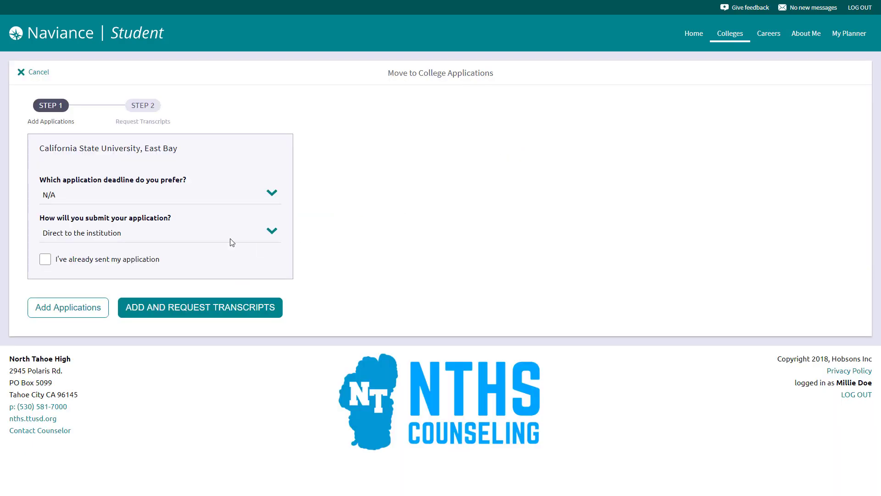
mouse_move(68, 203)
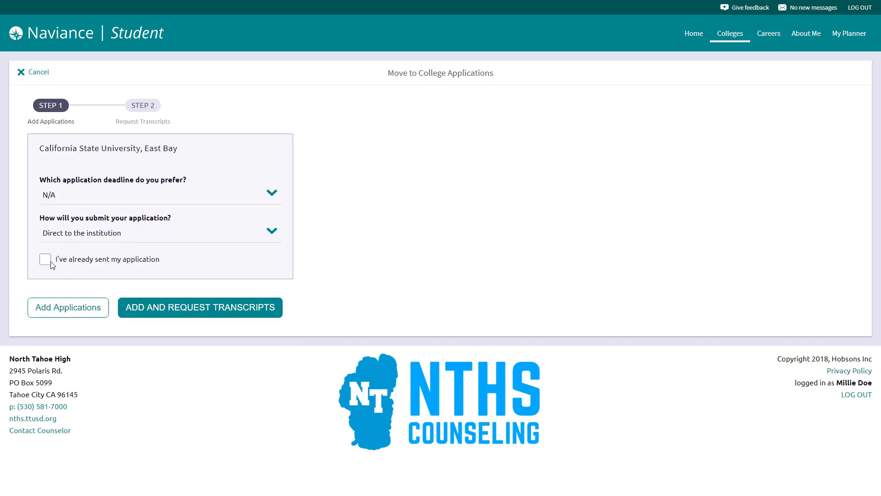
Step: Add CSU East Bay to applications with 'I've already sent my application' ticked
click(45, 259)
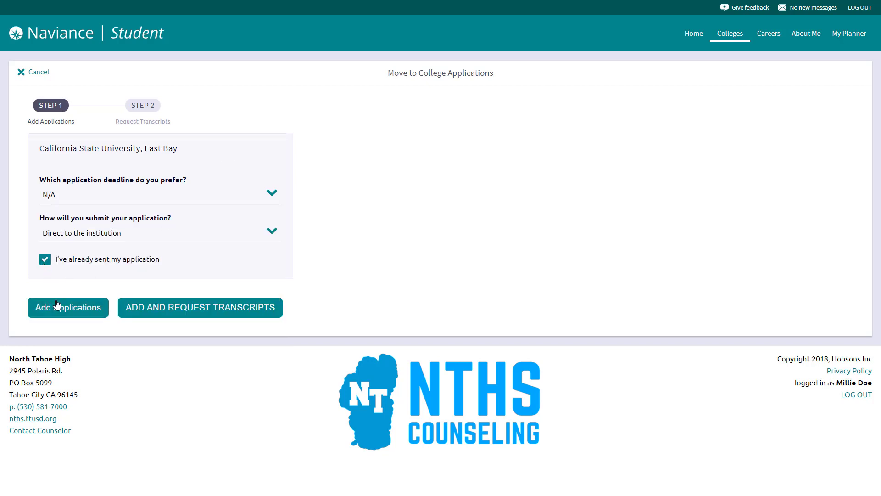
click(68, 307)
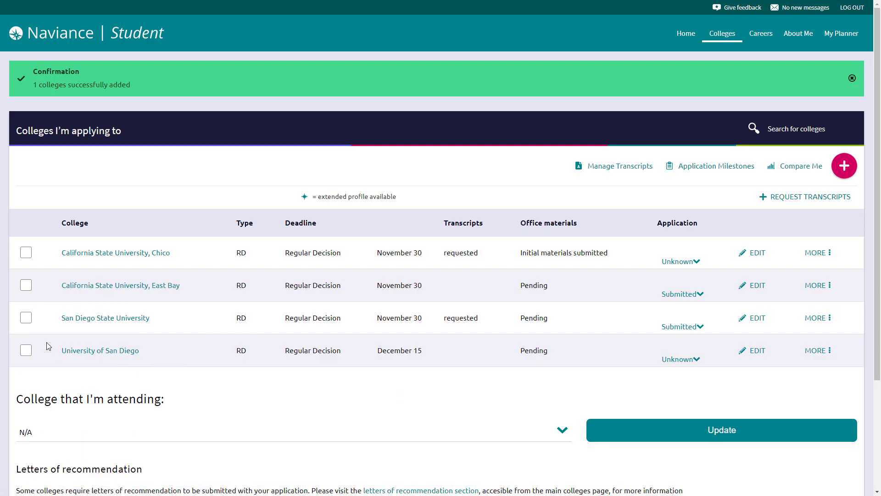
click(26, 285)
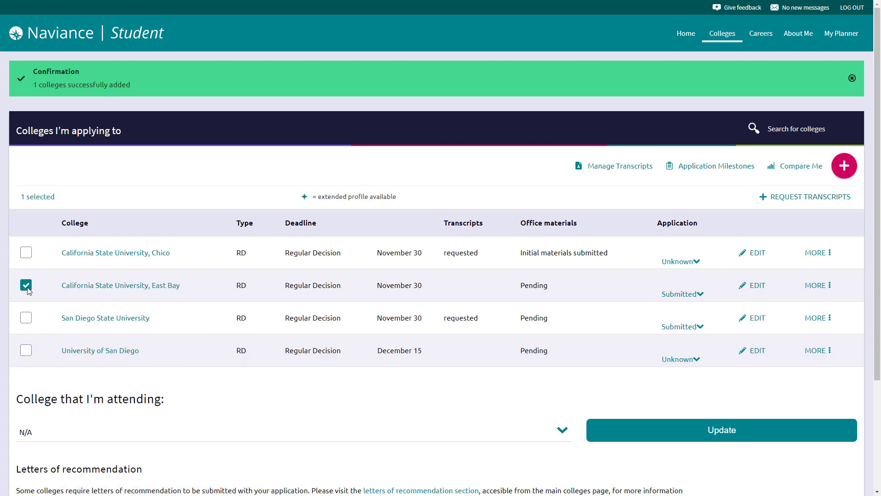
click(851, 77)
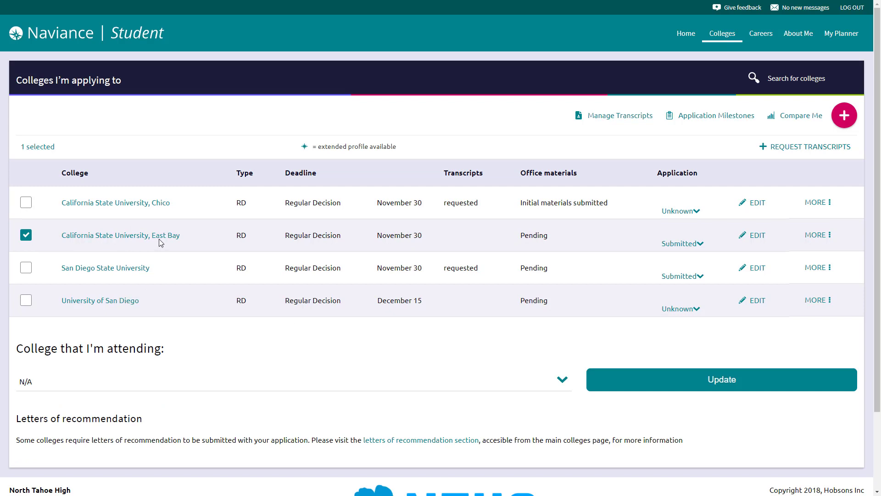
click(682, 244)
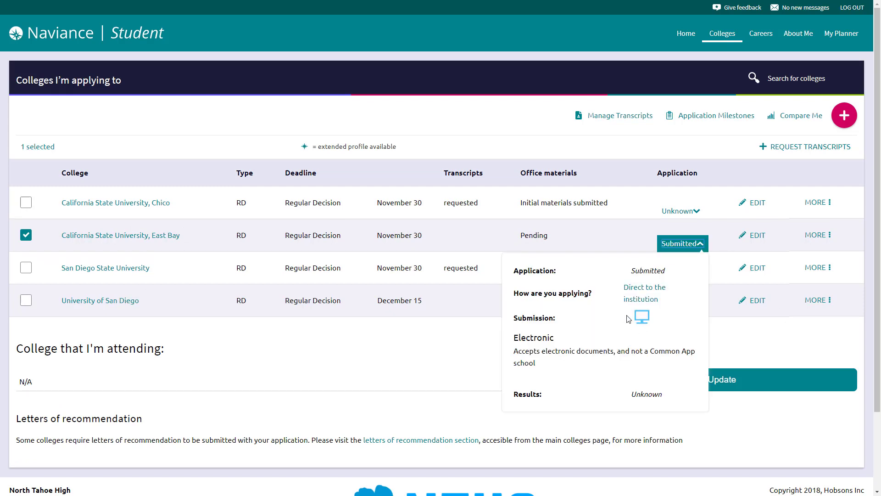
click(682, 243)
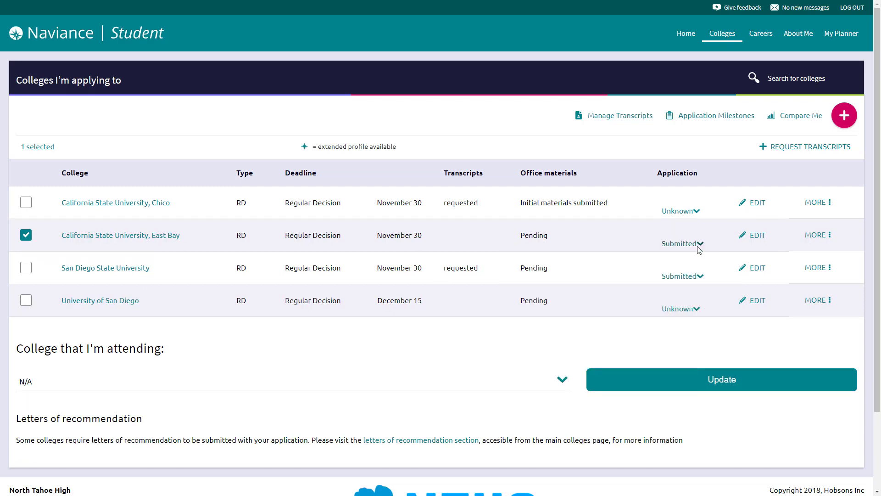